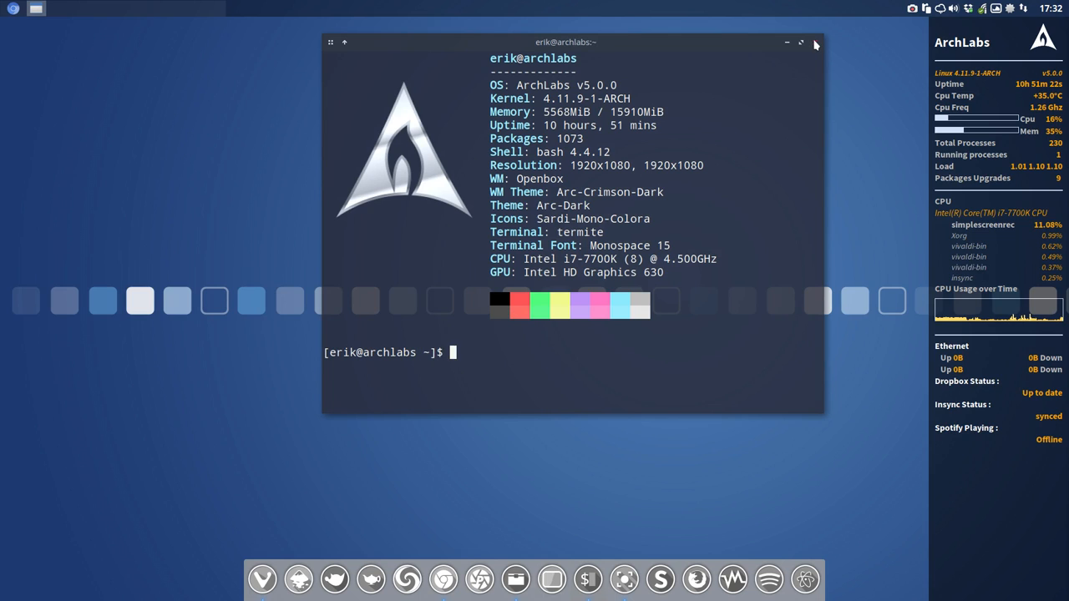
- Close the system-info terminal and bring up the Openbox desktop menu
left_click(814, 42)
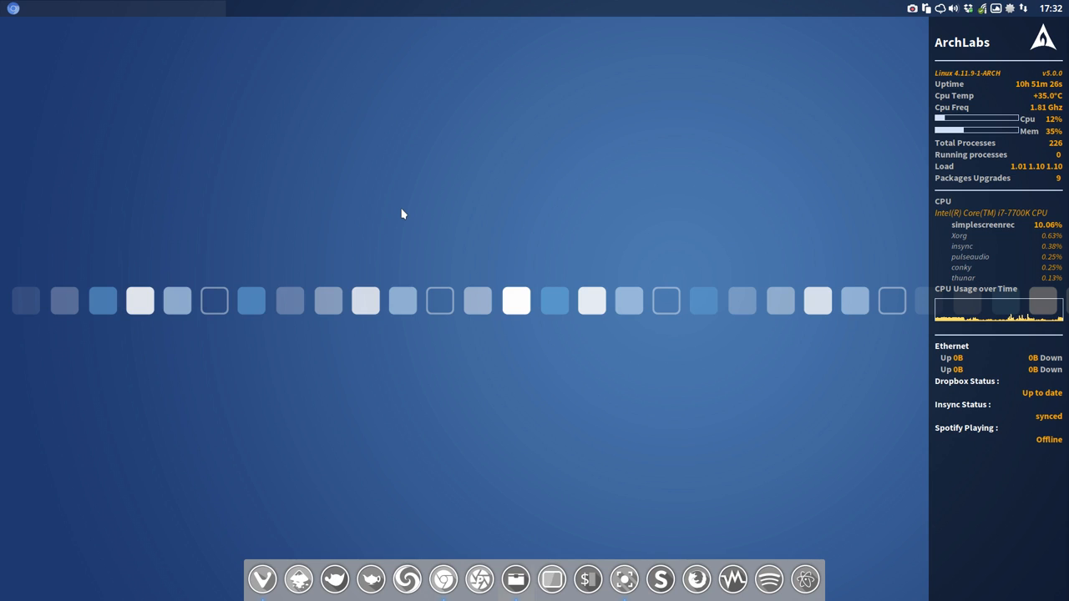
right_click(402, 214)
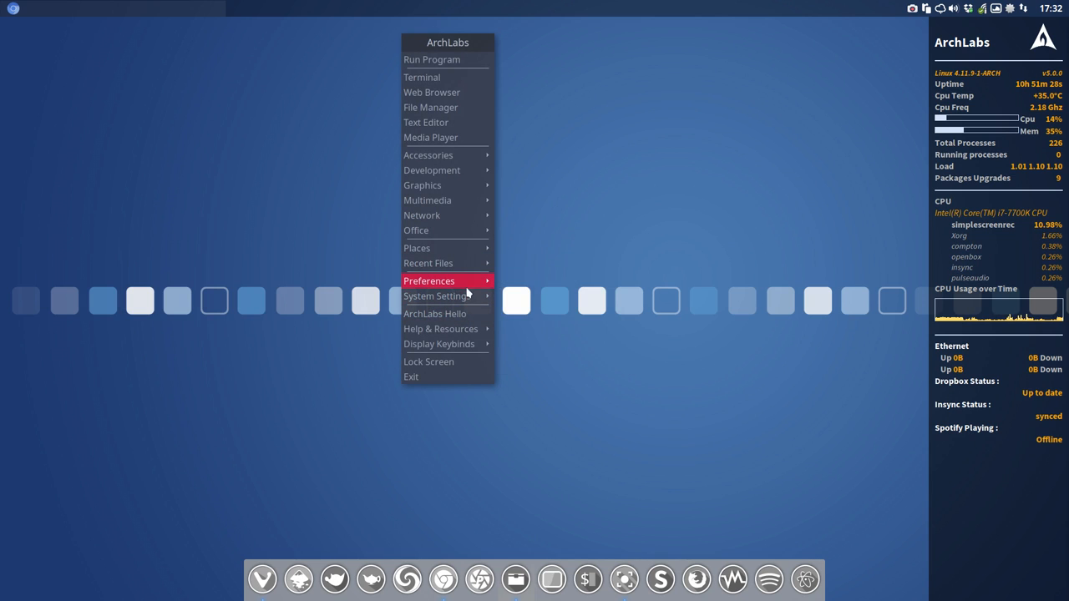
mouse_move(429, 281)
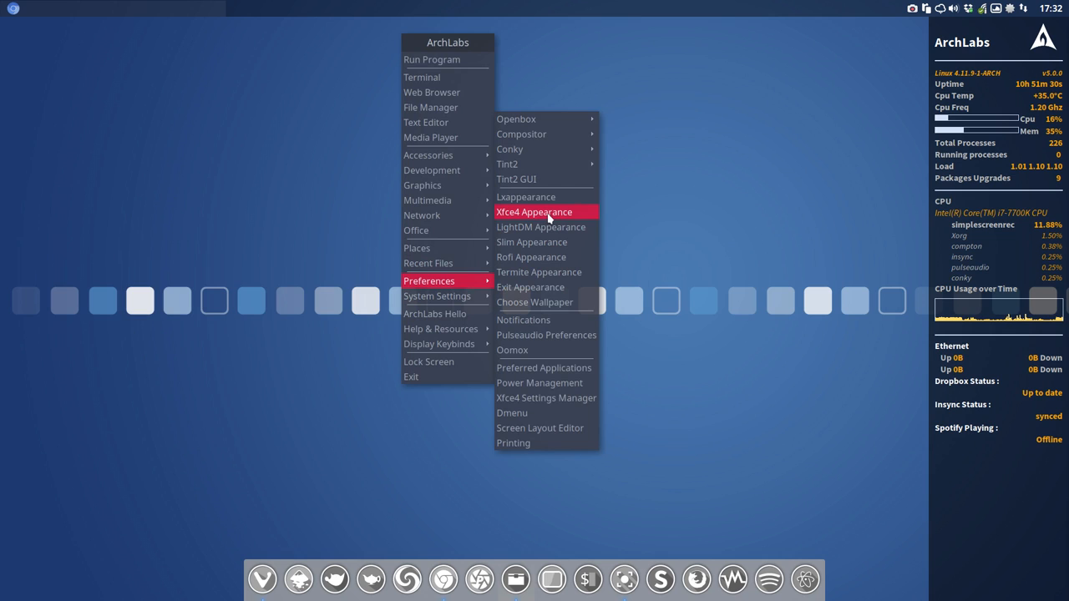
- Launch Xfce4 Appearance from the Preferences menu
left_click(533, 212)
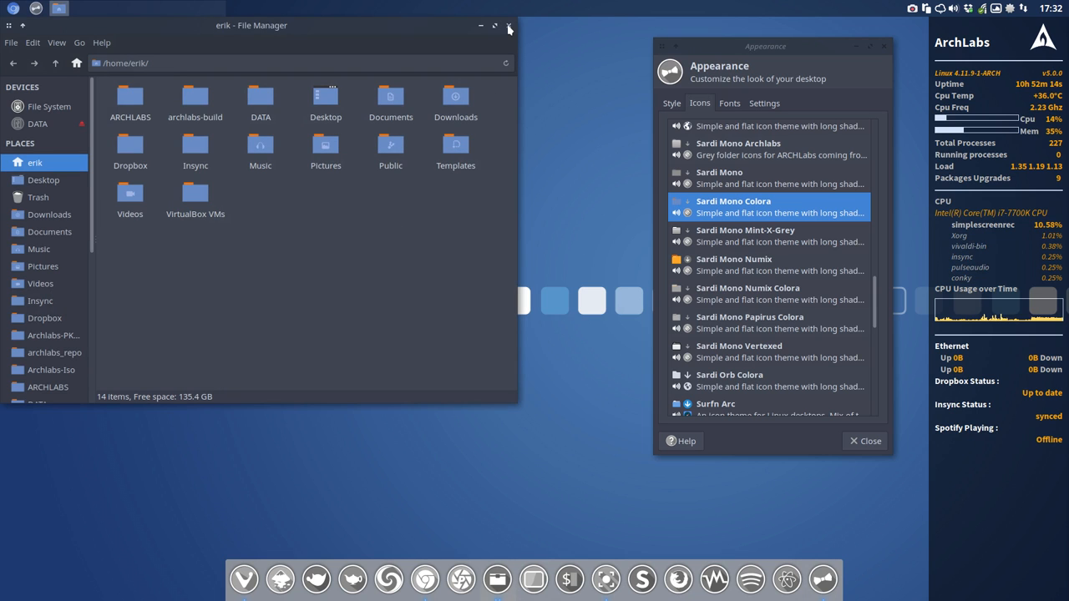
- Close the file manager and run 'packer sardi-mono-colora' in a new Termite terminal
left_click(508, 25)
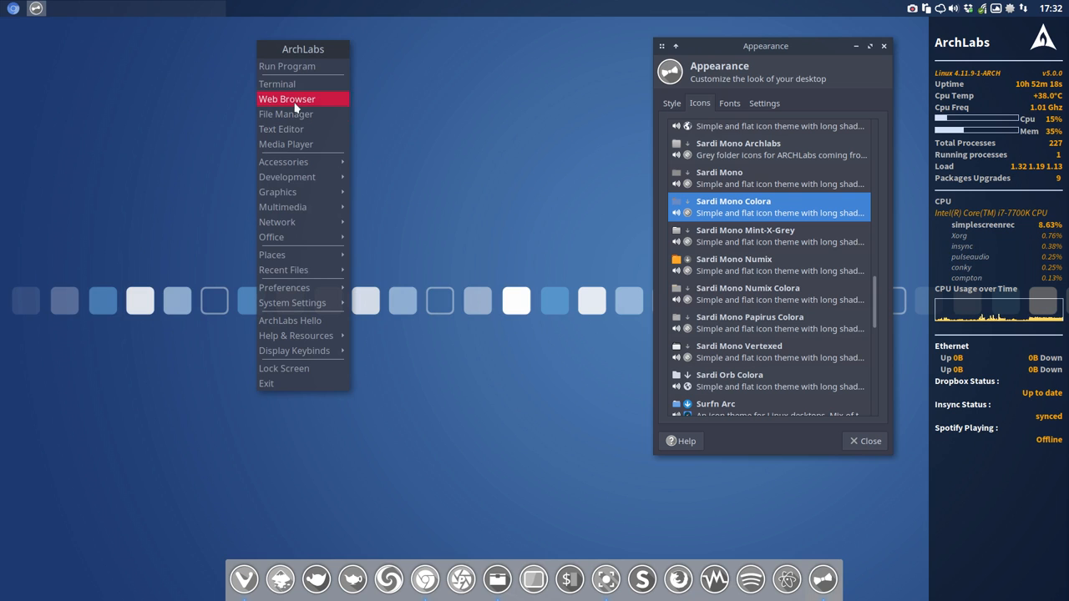
left_click(277, 83)
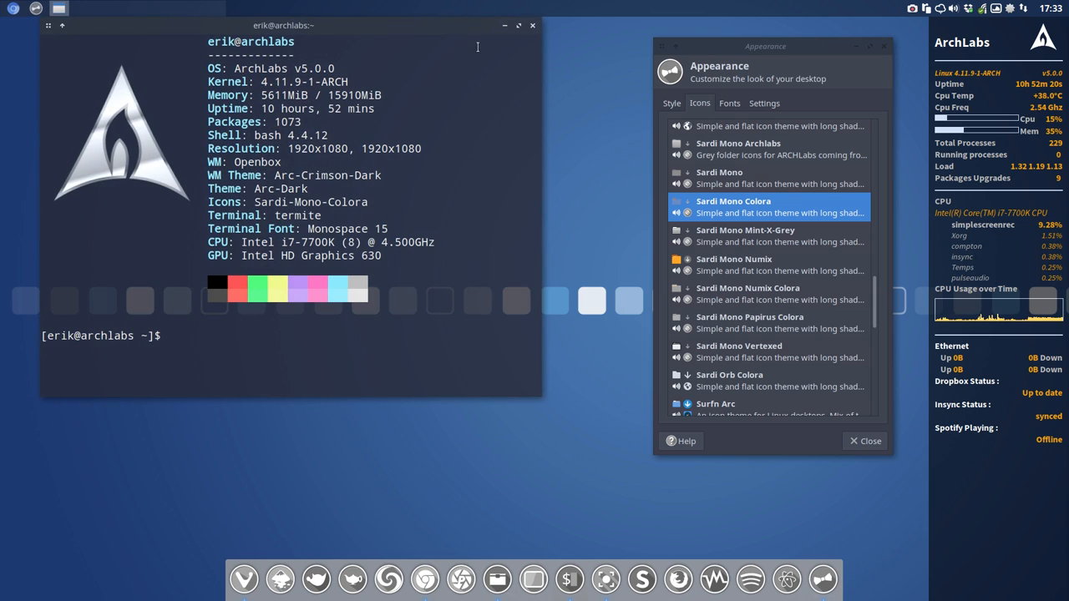
type("packer")
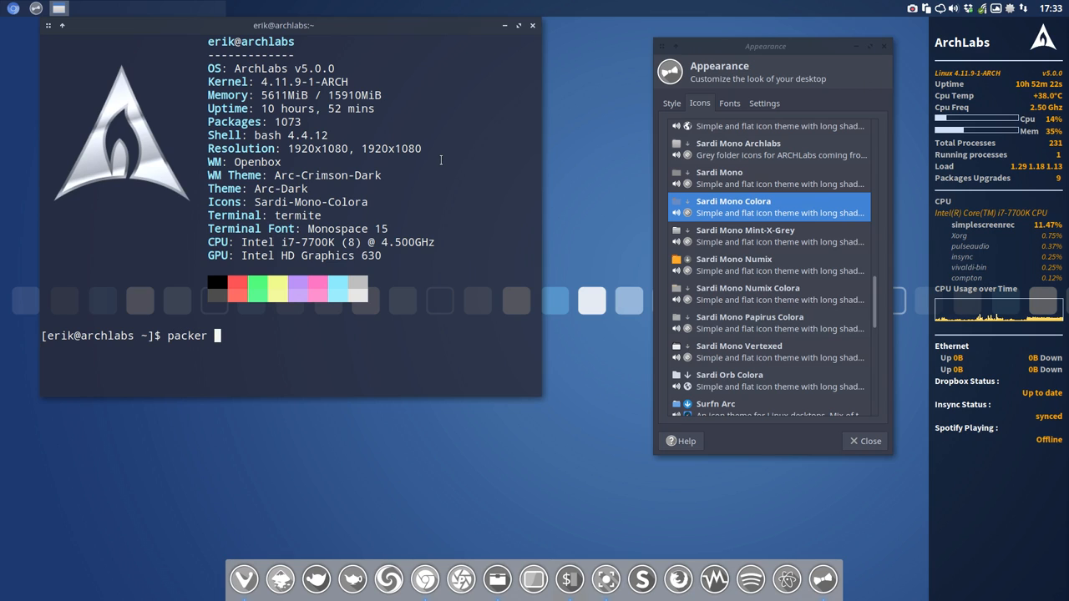
type("sard")
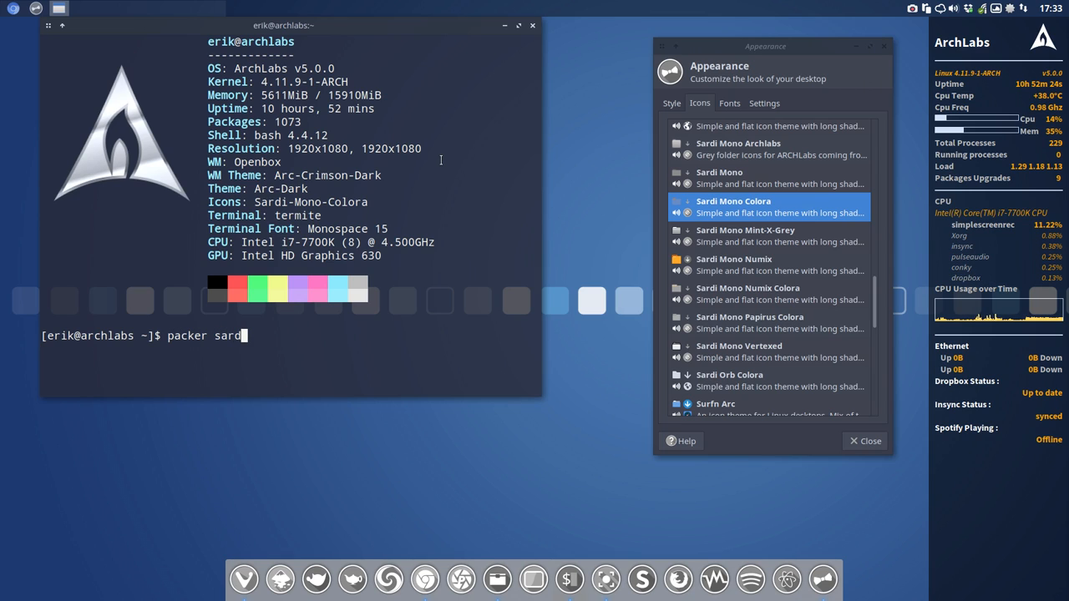
type("i-")
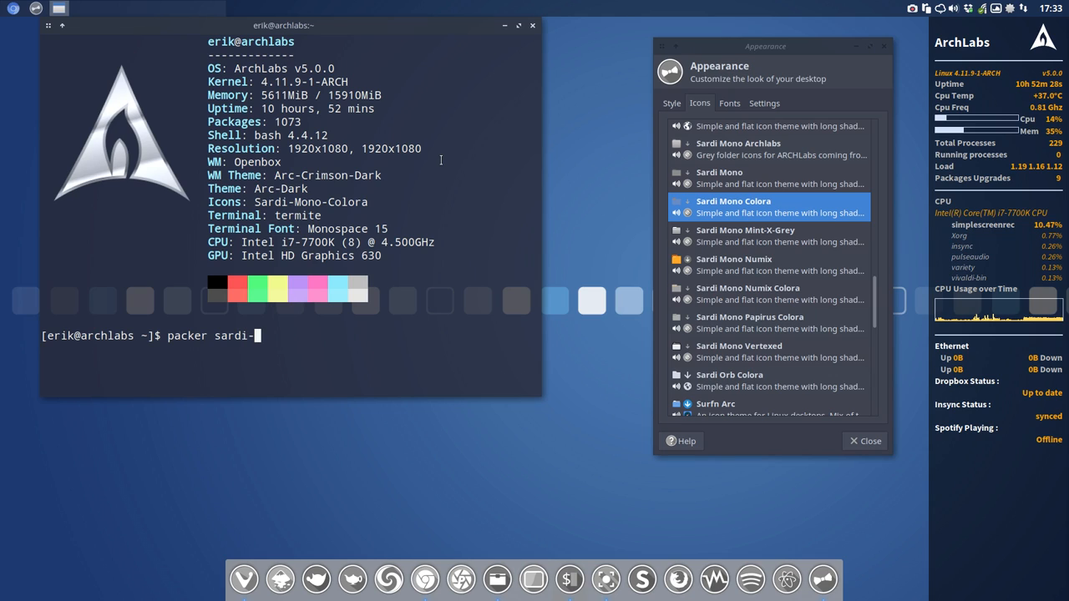
type("mono")
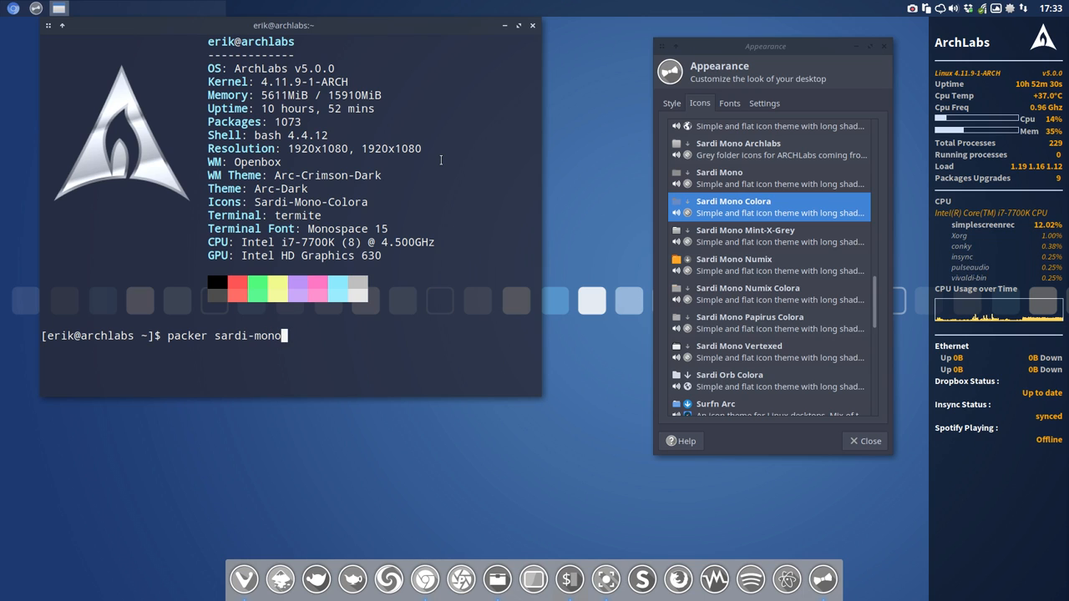
type("-colora")
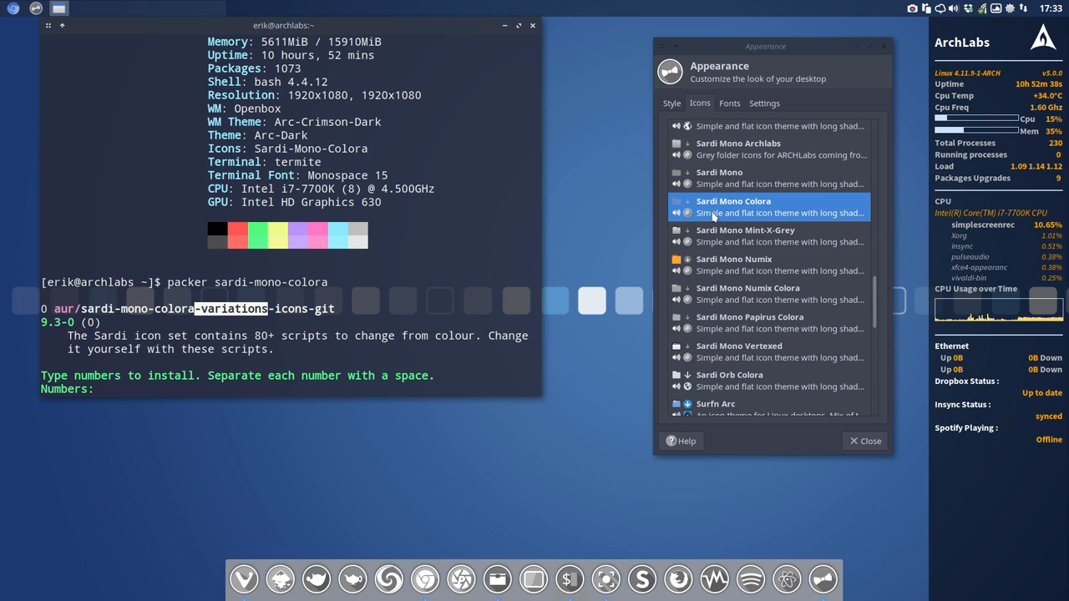
- Pick package 0, sardi-mono-colora-variations-icons-git, and confirm the install with y
type("0")
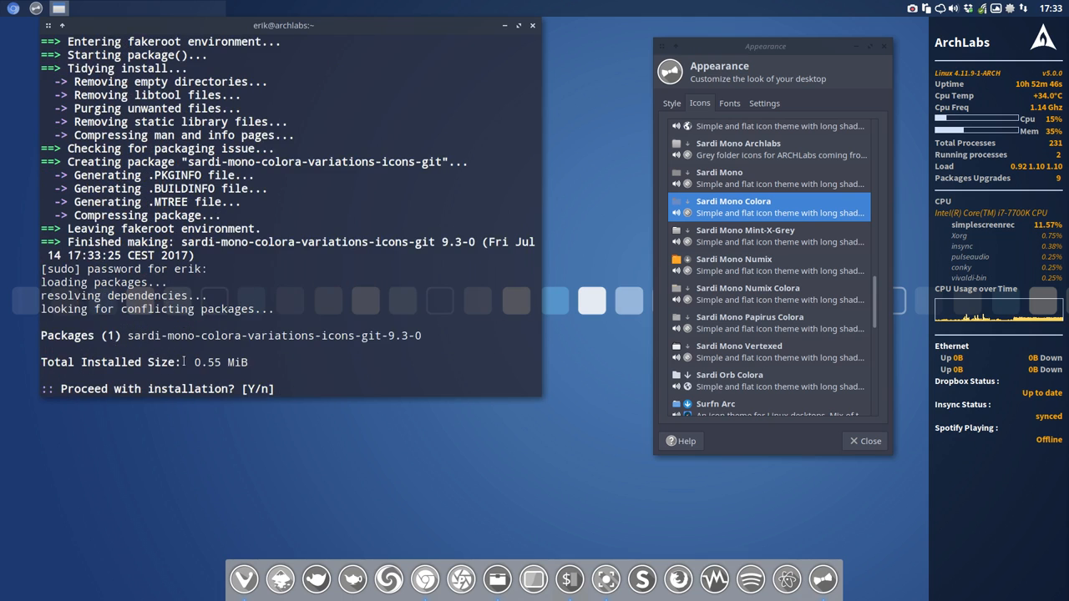
type("y")
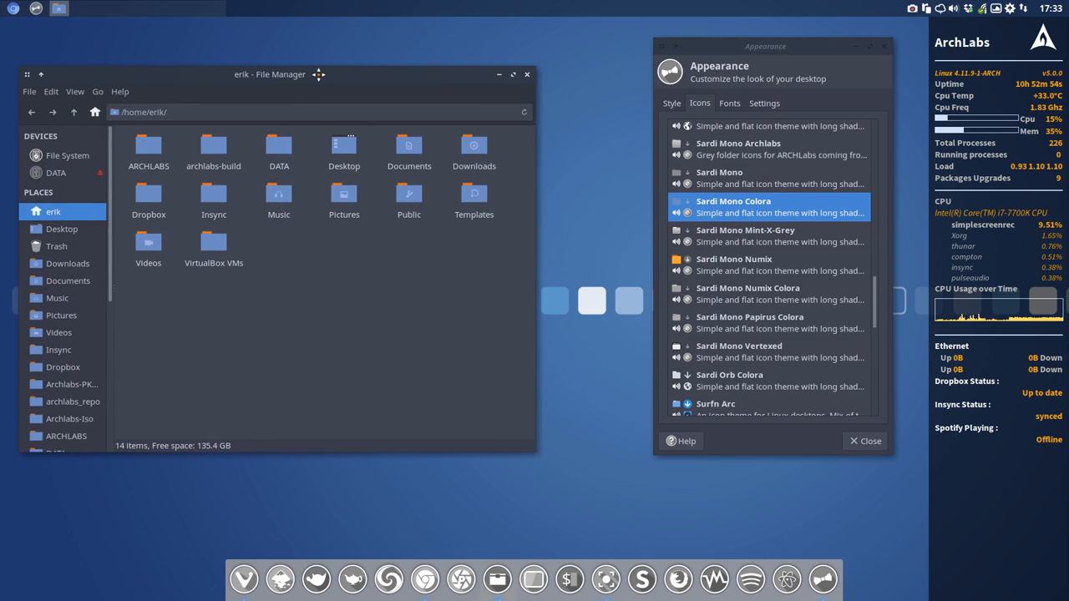
- Relaunch Xfce4 Appearance from the desktop menu and position it beside the file manager
left_click(864, 441)
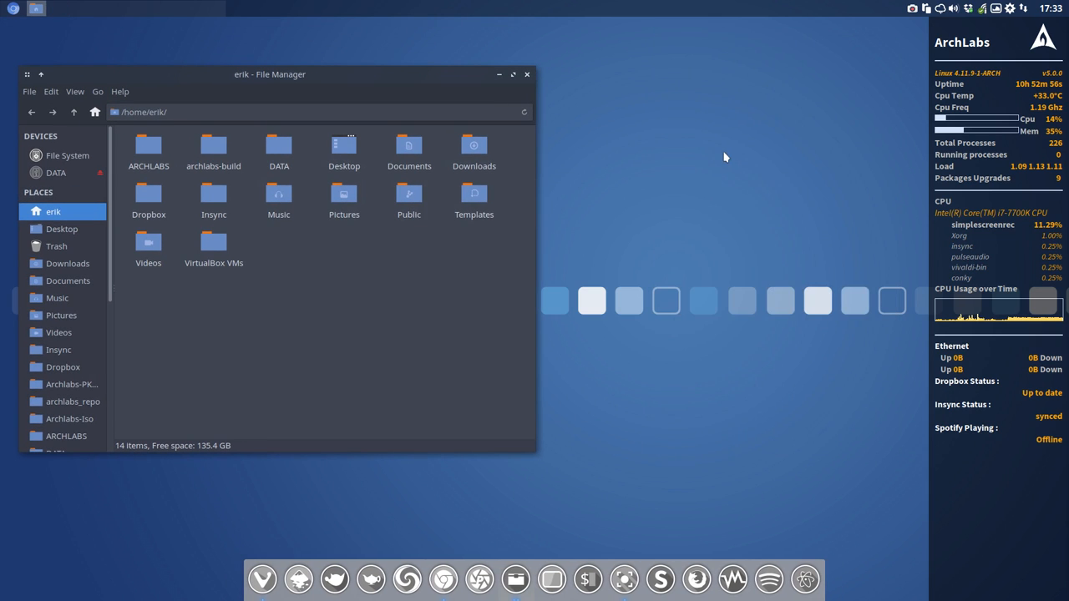
right_click(725, 158)
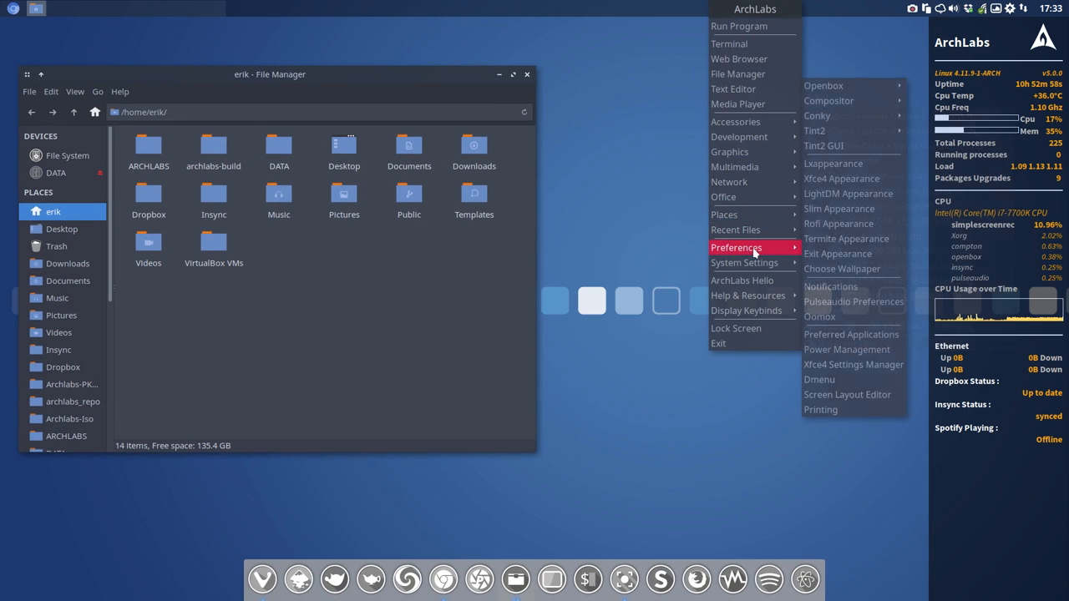
left_click(841, 178)
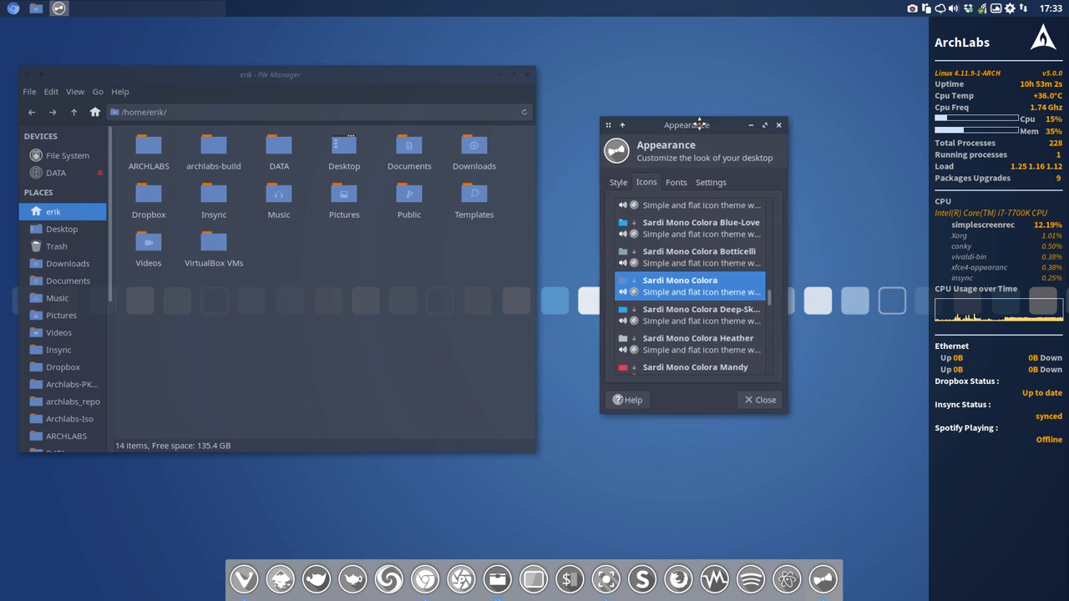
left_click_drag(686, 126, 748, 53)
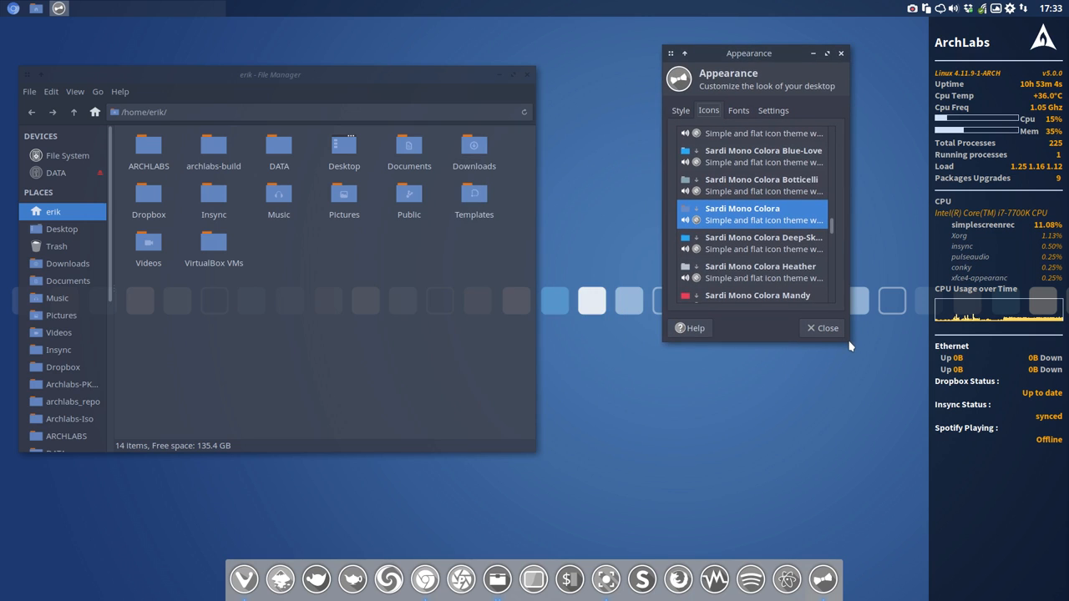
left_click_drag(749, 53, 732, 193)
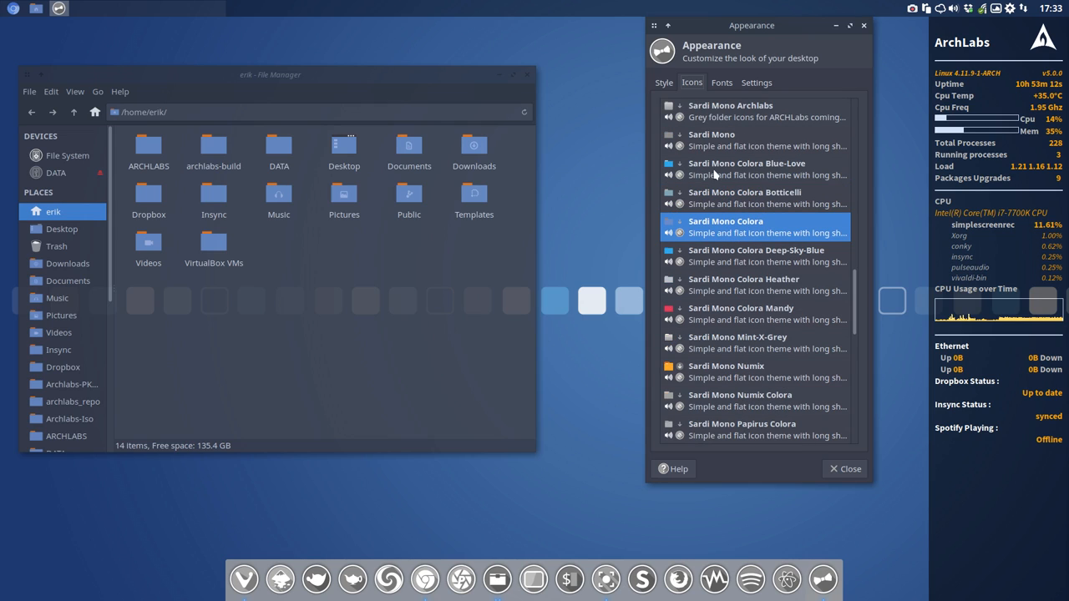
mouse_move(761, 224)
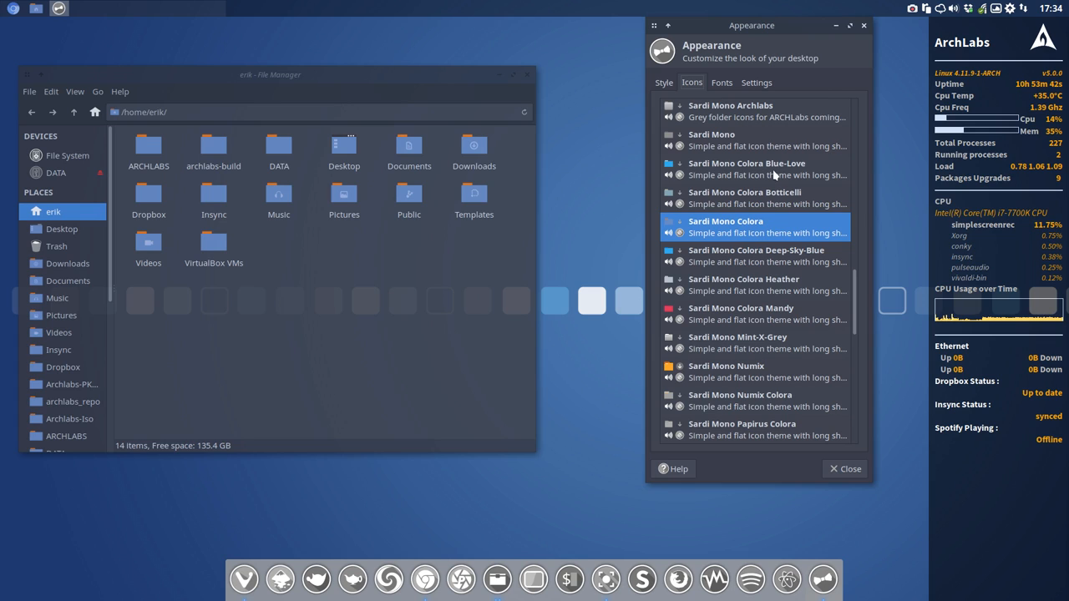
- Preview the Blue-Love and Botticelli variants, repositioning the file manager to compare folders
left_click(747, 169)
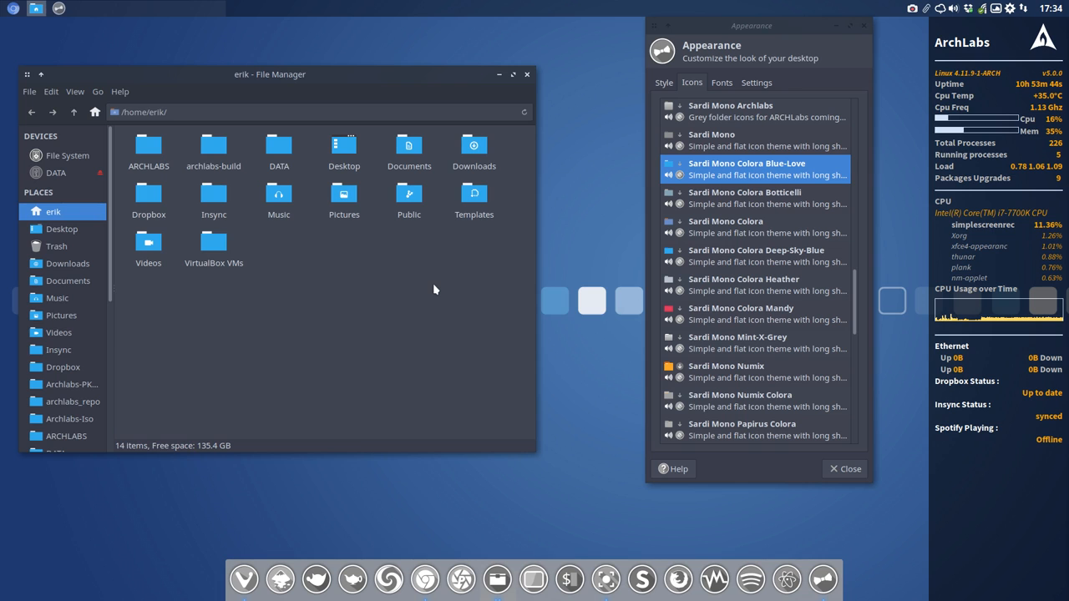
left_click_drag(270, 75, 430, 447)
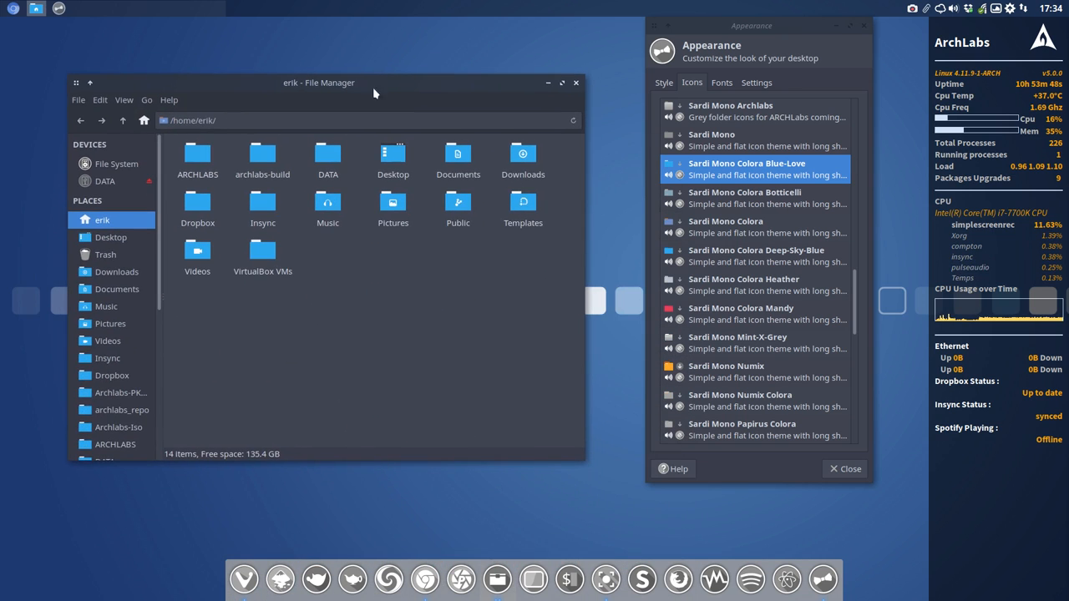
left_click(756, 198)
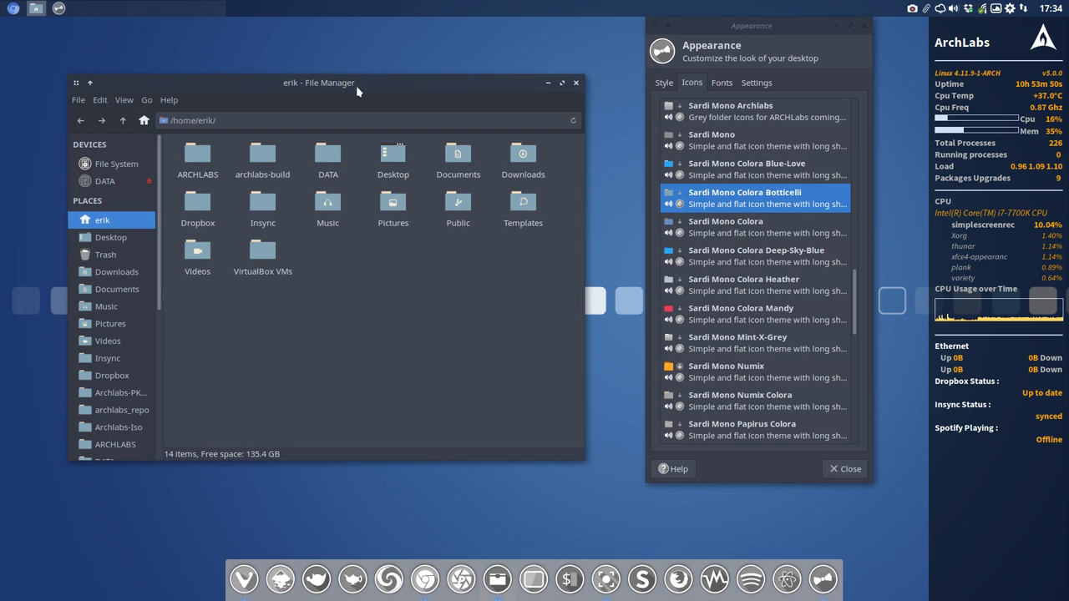
left_click_drag(319, 83, 225, 228)
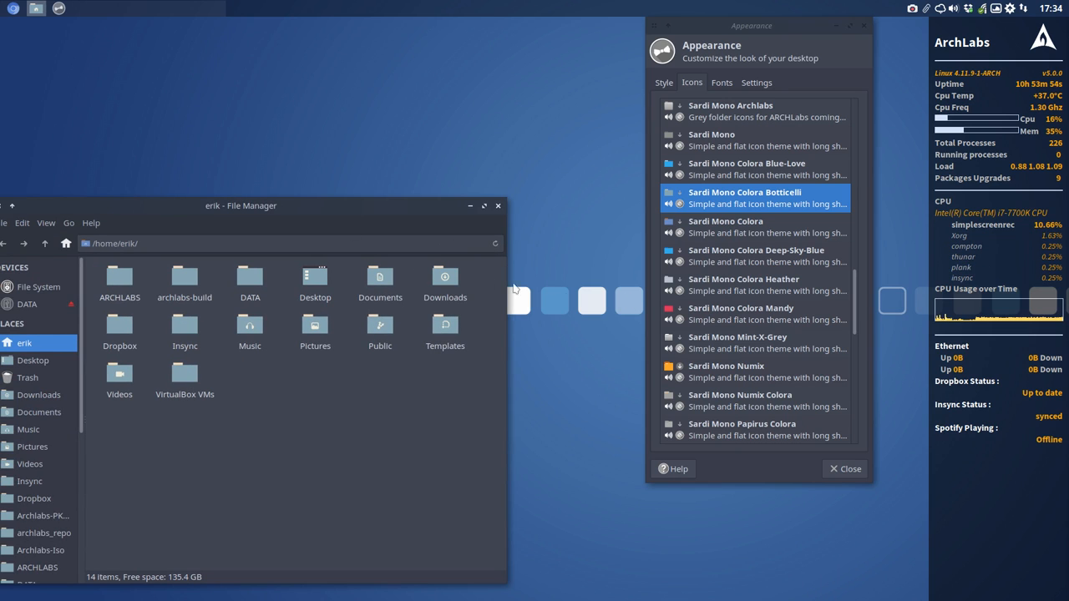
left_click_drag(240, 206, 315, 75)
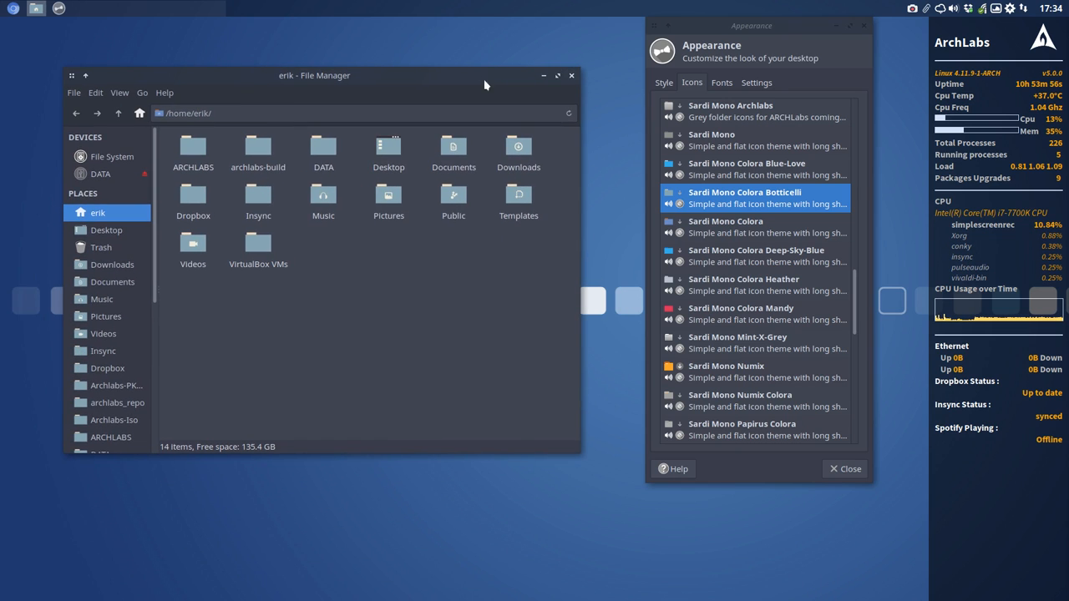
- Preview Deep-Sky-Blue and Heather, then settle on the red Mandy variant
left_click(756, 255)
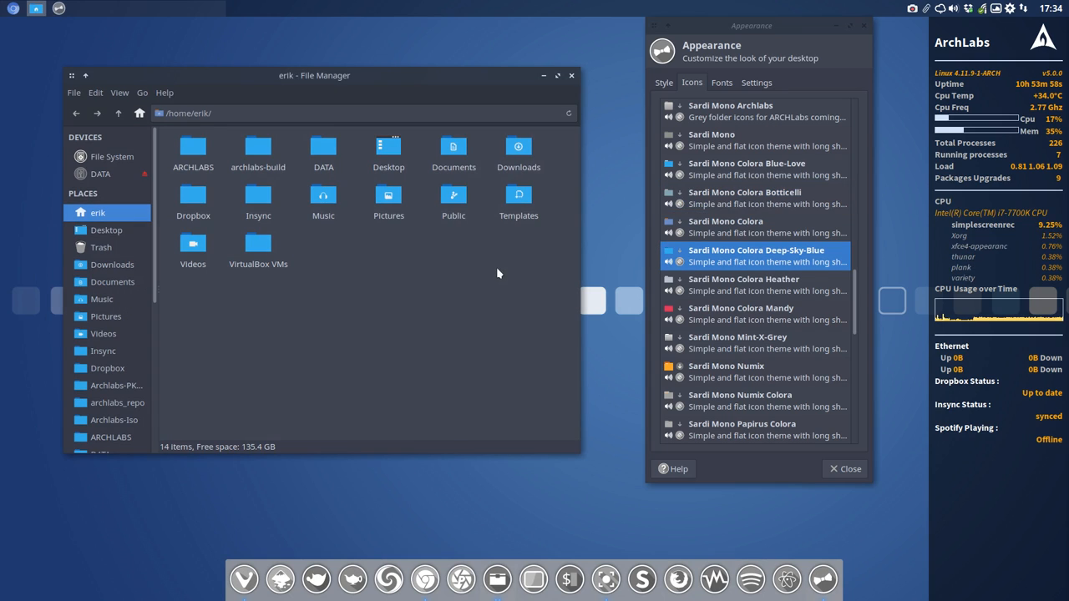
left_click(743, 285)
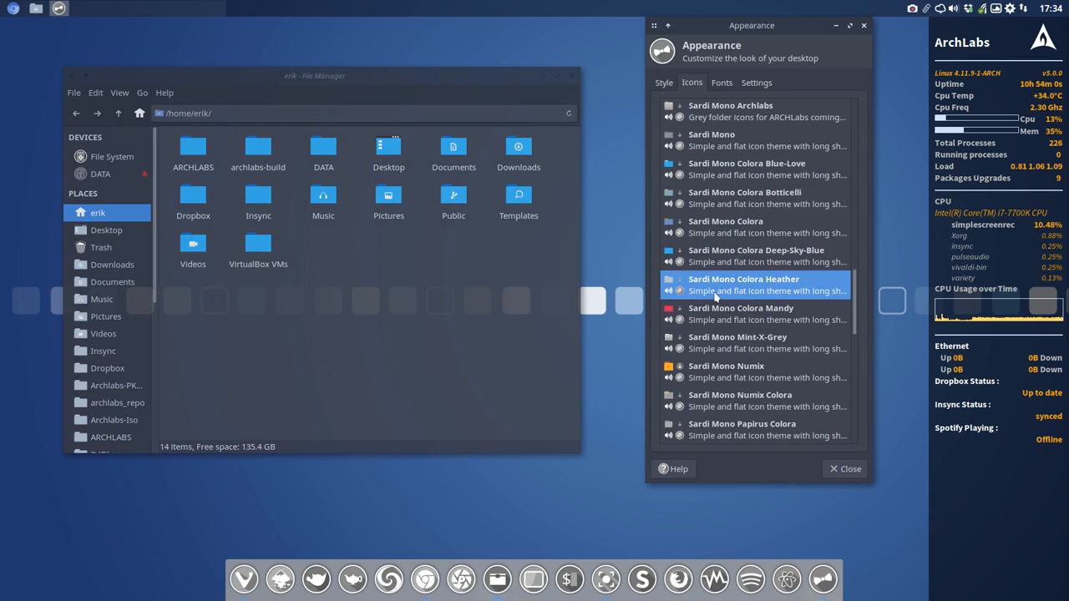
left_click(740, 313)
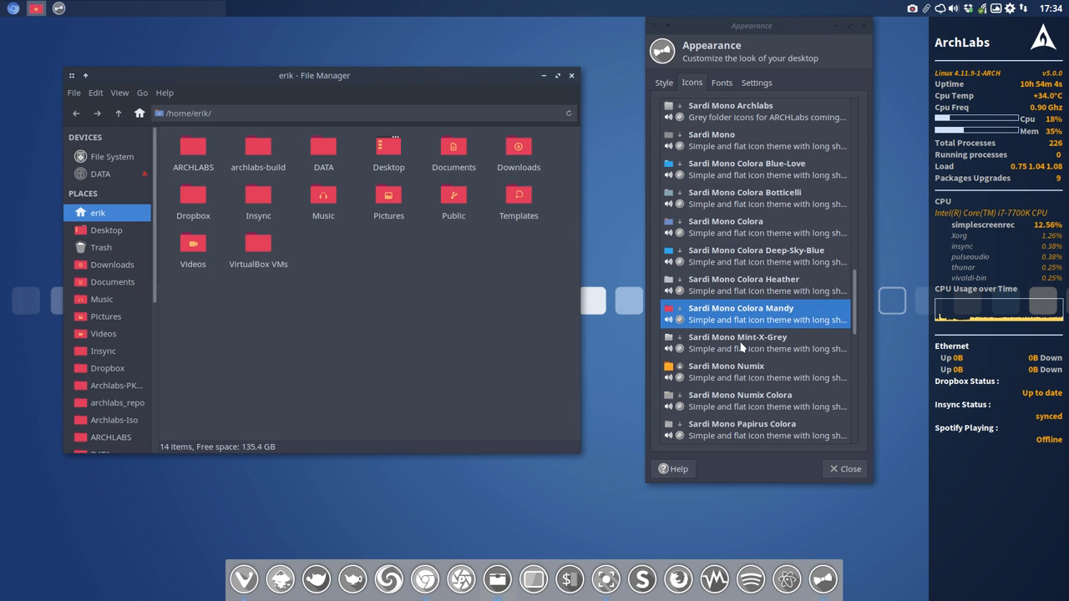
mouse_move(760, 330)
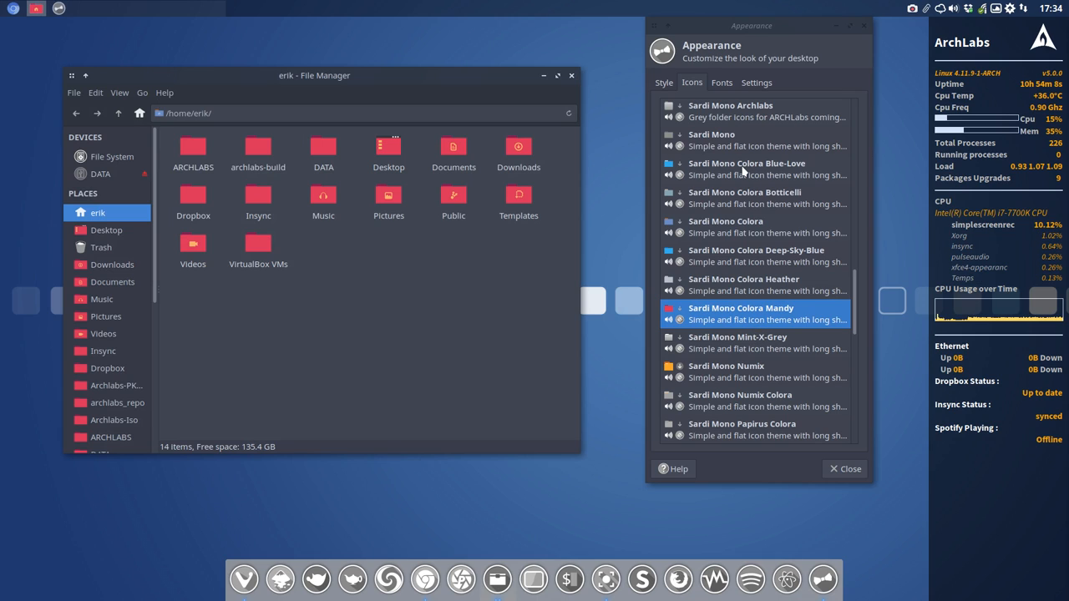
mouse_move(699, 171)
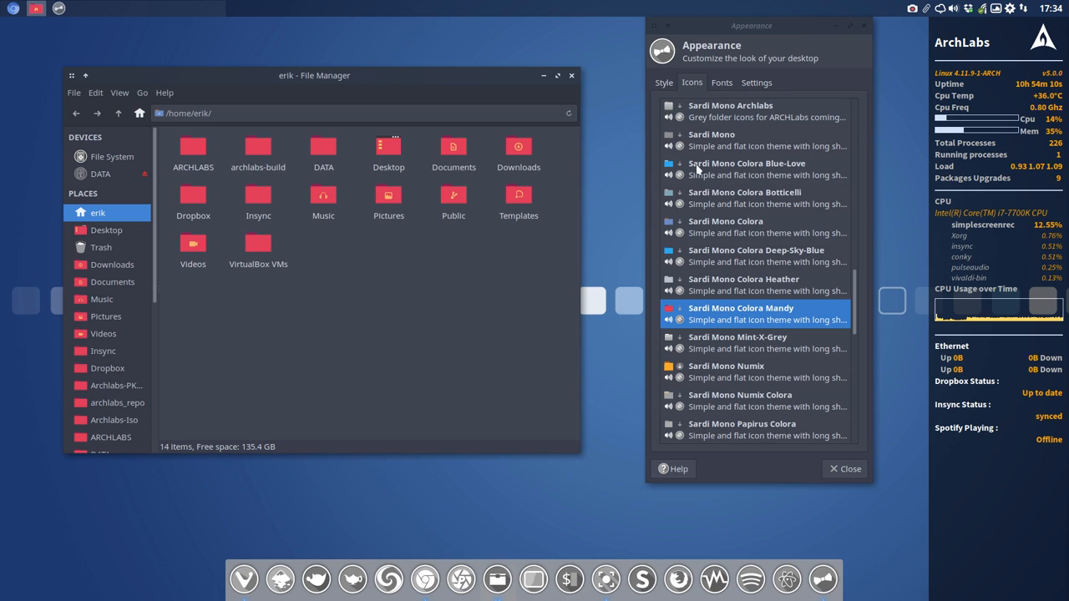
mouse_move(759, 204)
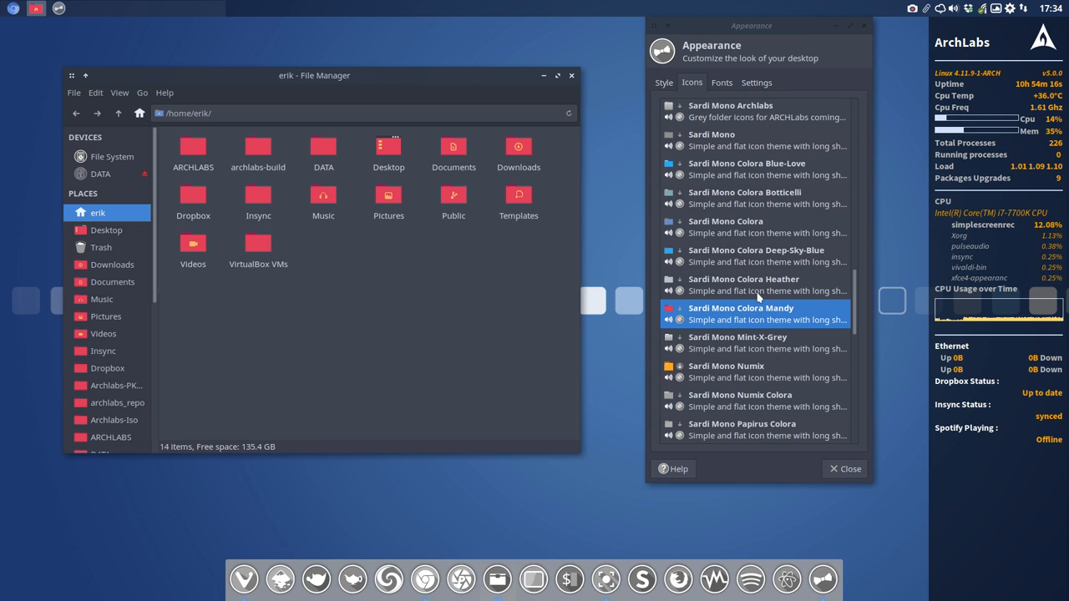
- Try Heather and Blue-Love again, then finish on the grey Botticelli folder variant
left_click(743, 284)
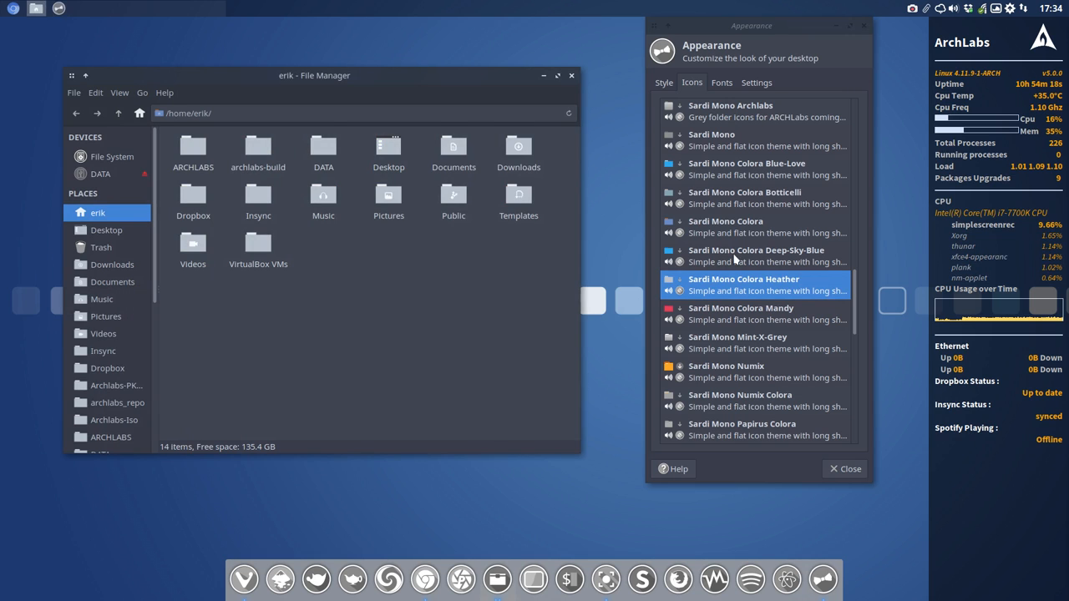
left_click(743, 198)
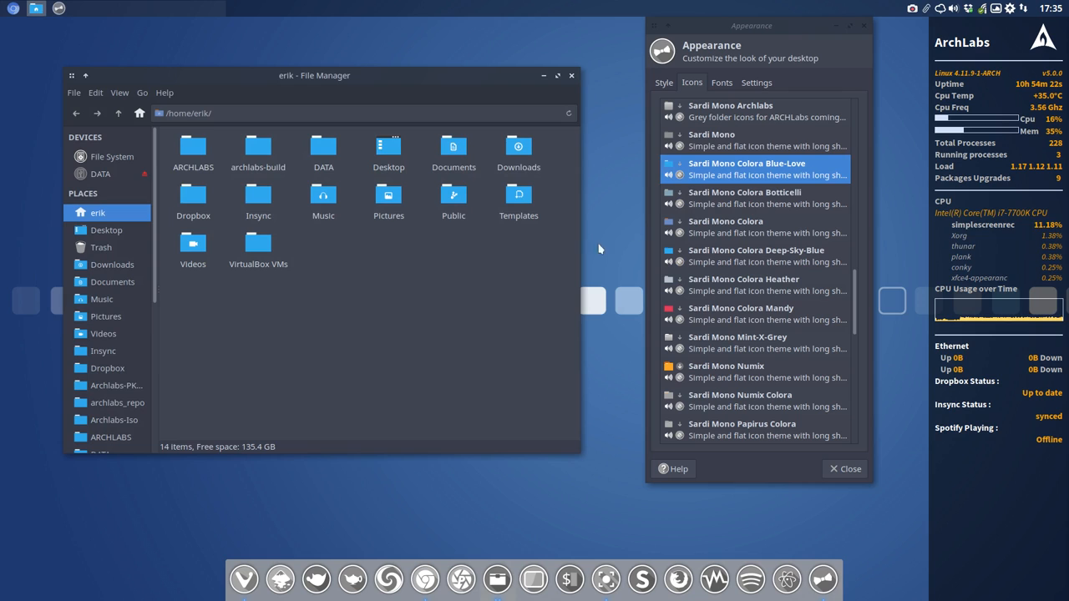
left_click(756, 139)
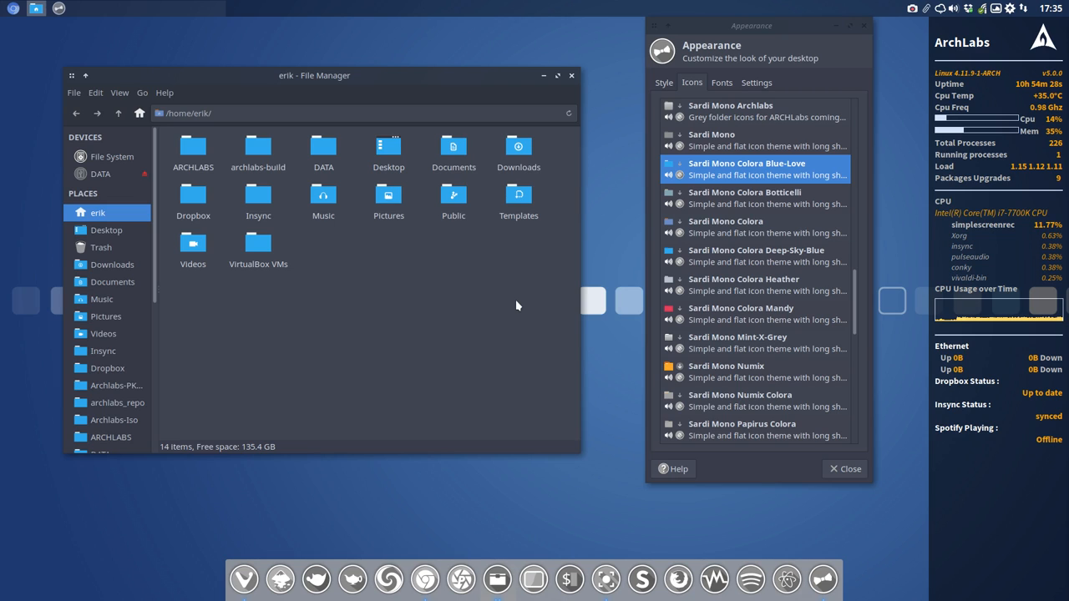
mouse_move(481, 300)
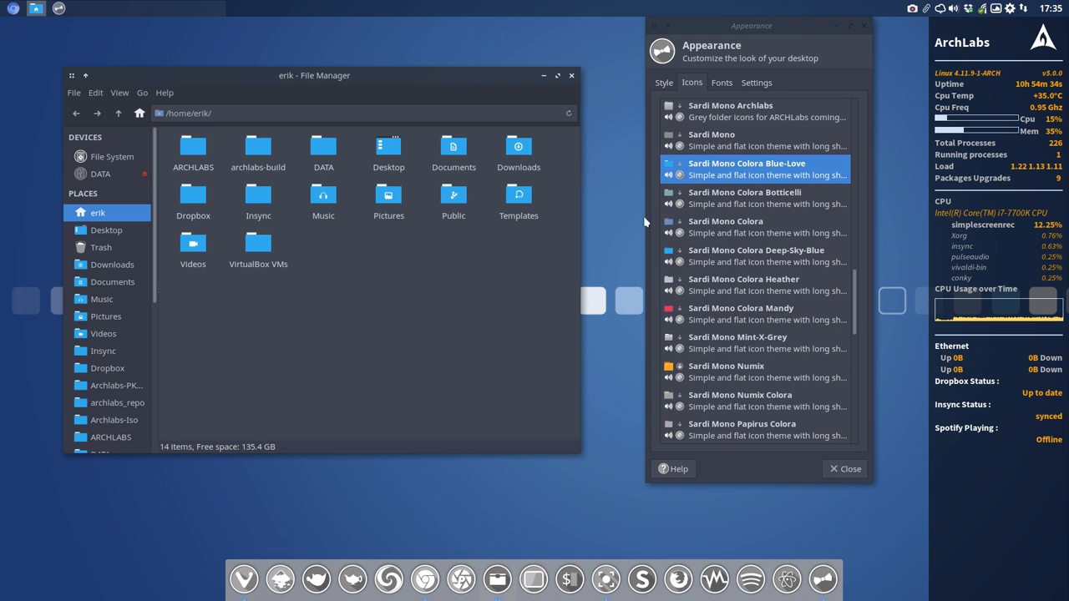
left_click(744, 198)
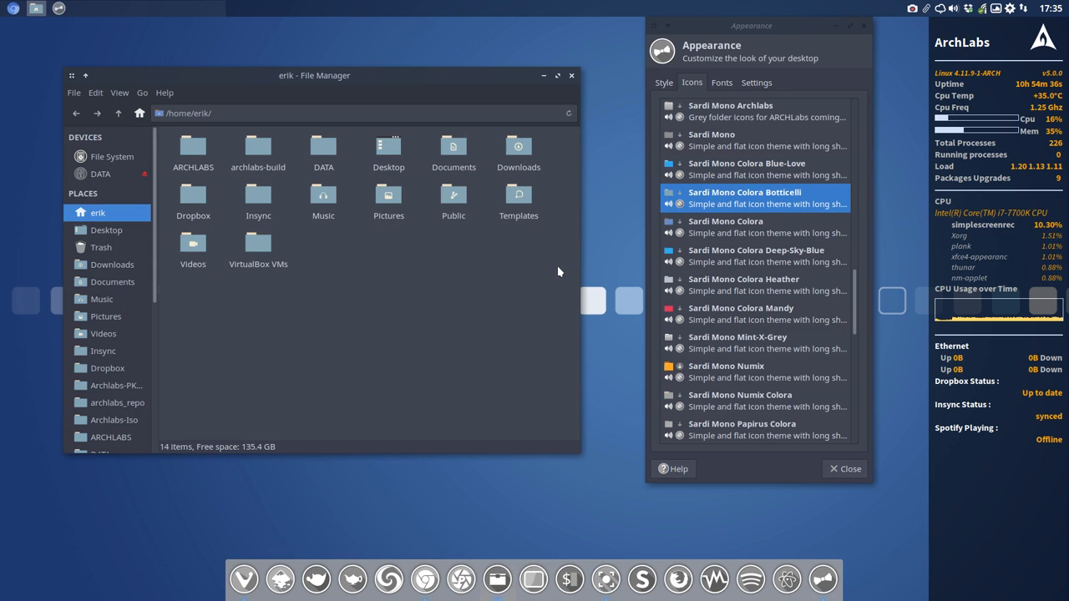